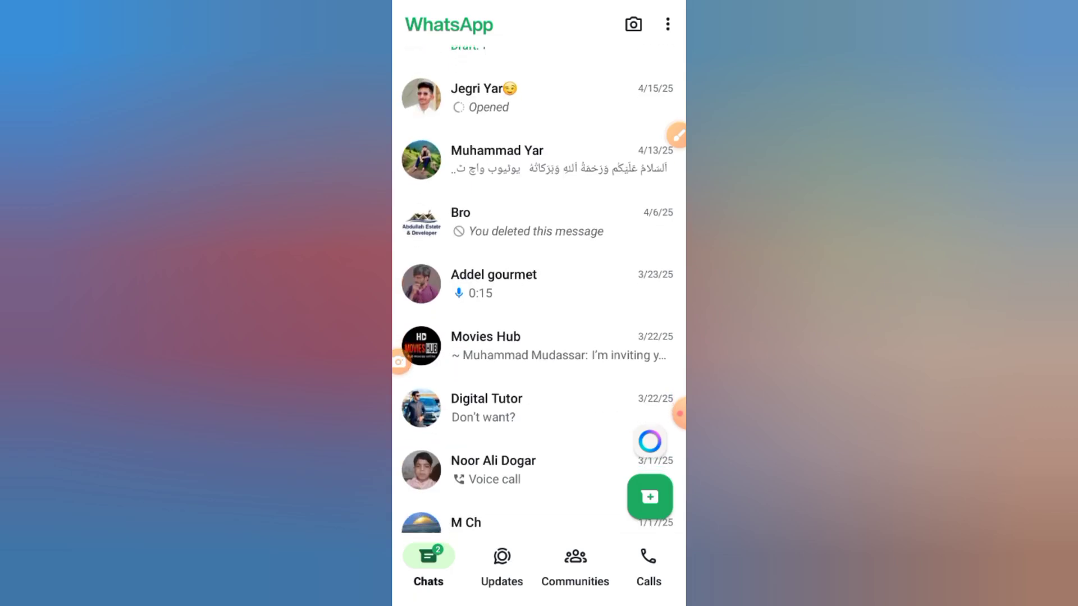
click(493, 282)
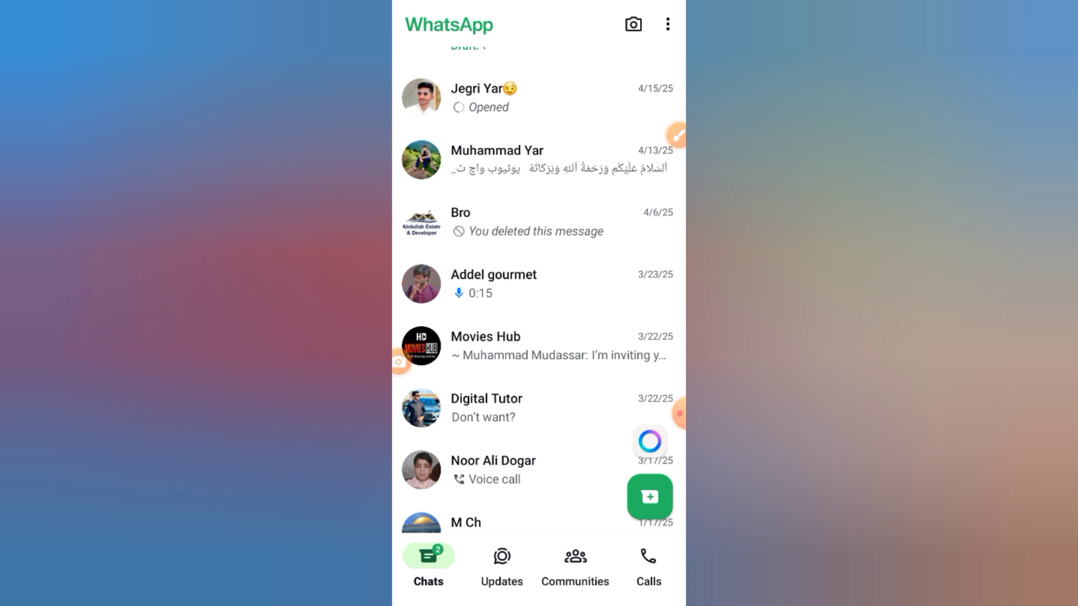
click(675, 135)
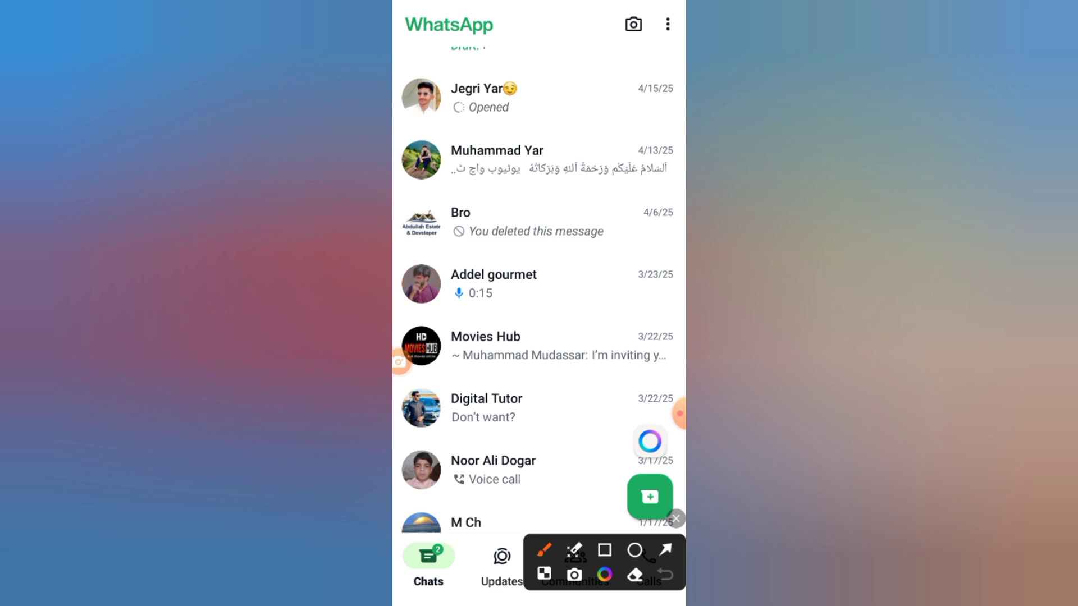
click(674, 518)
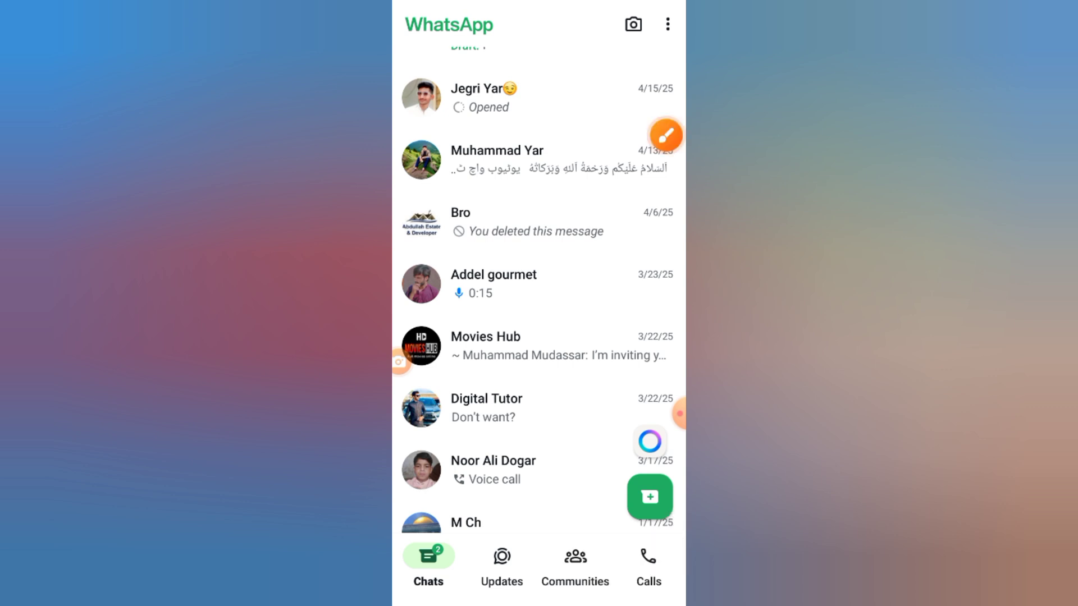